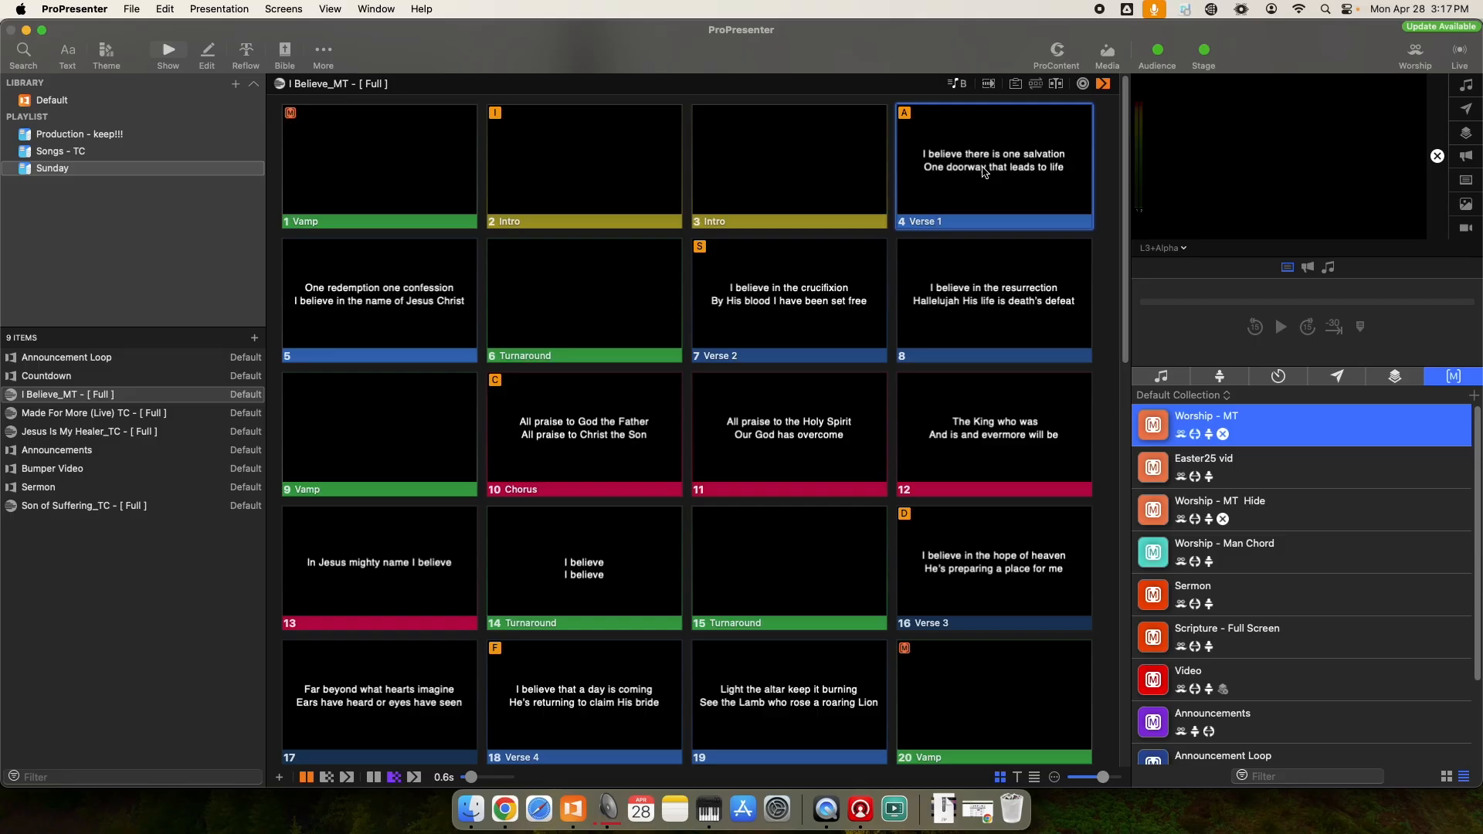
mouse_move(291, 27)
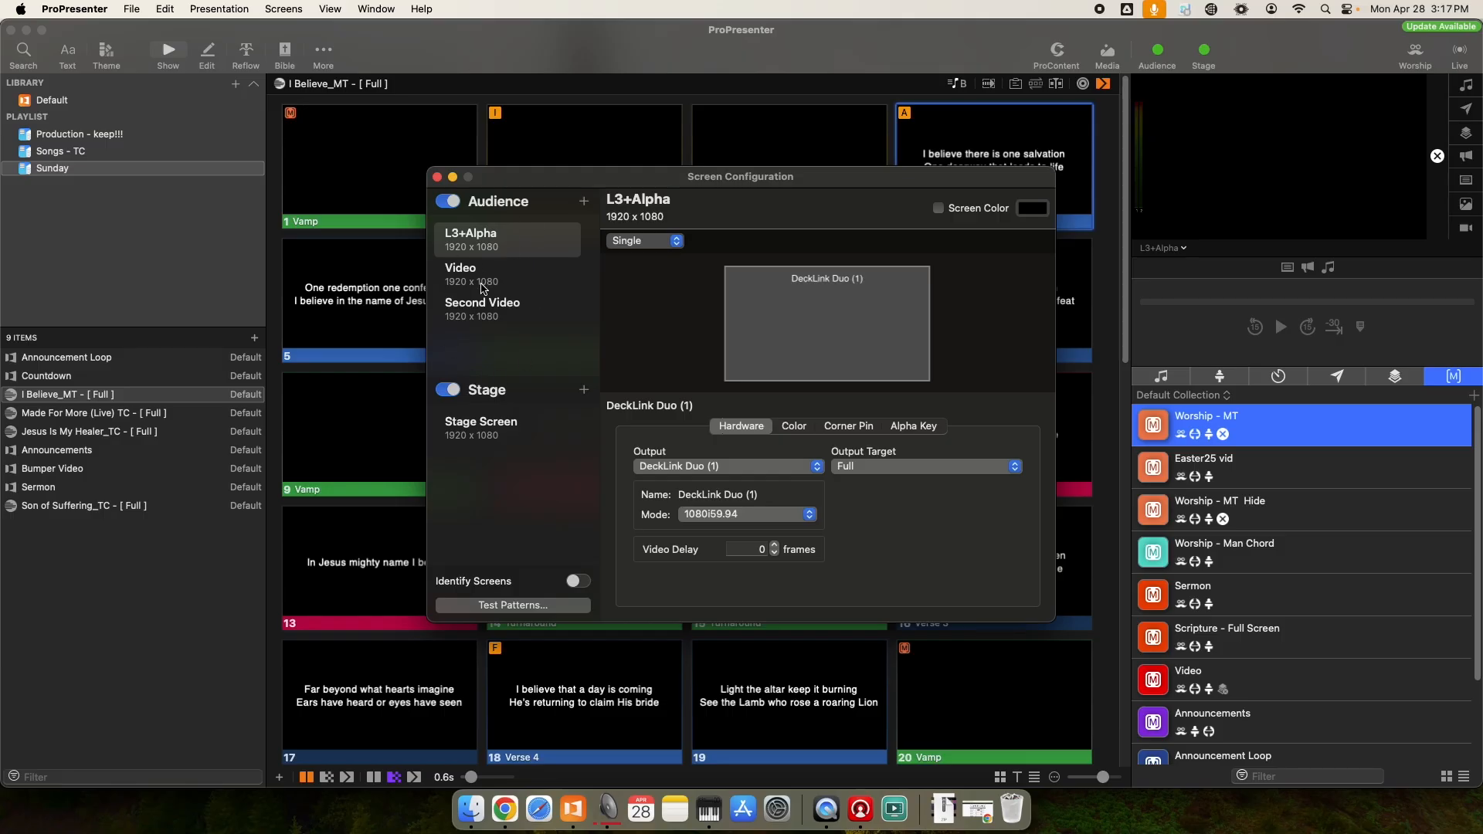
mouse_move(494, 307)
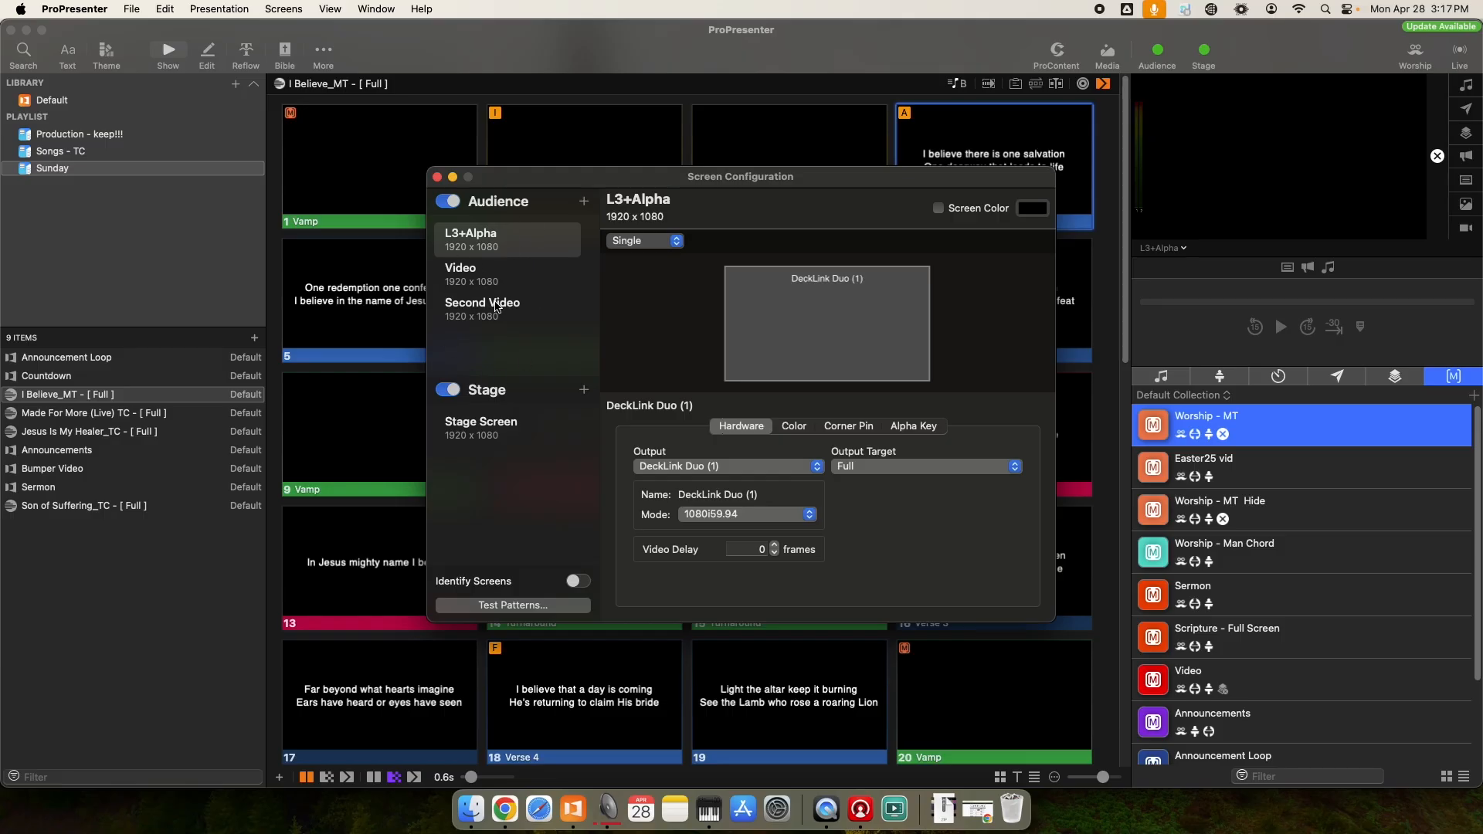
mouse_move(515, 291)
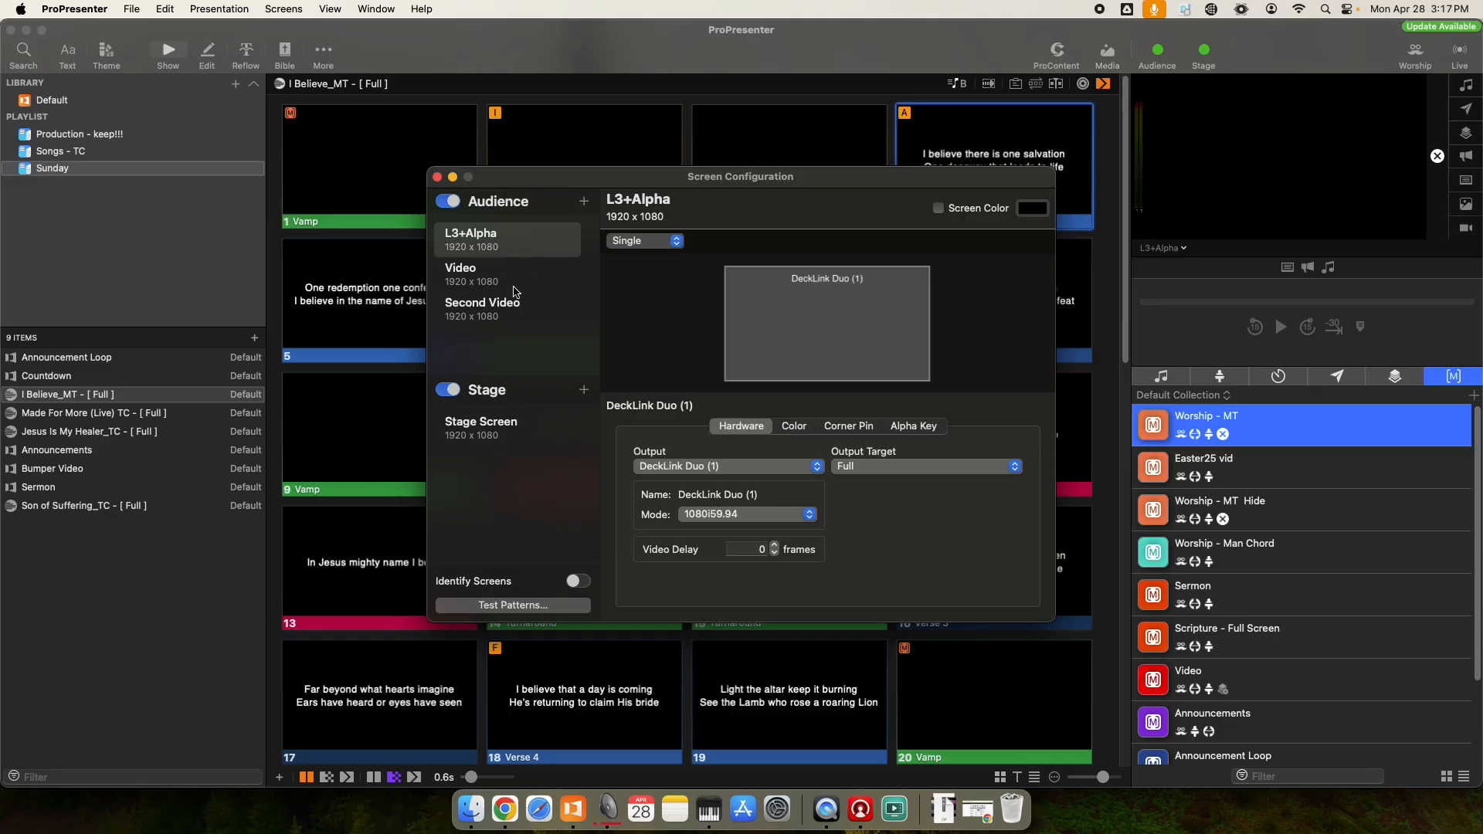
mouse_move(517, 279)
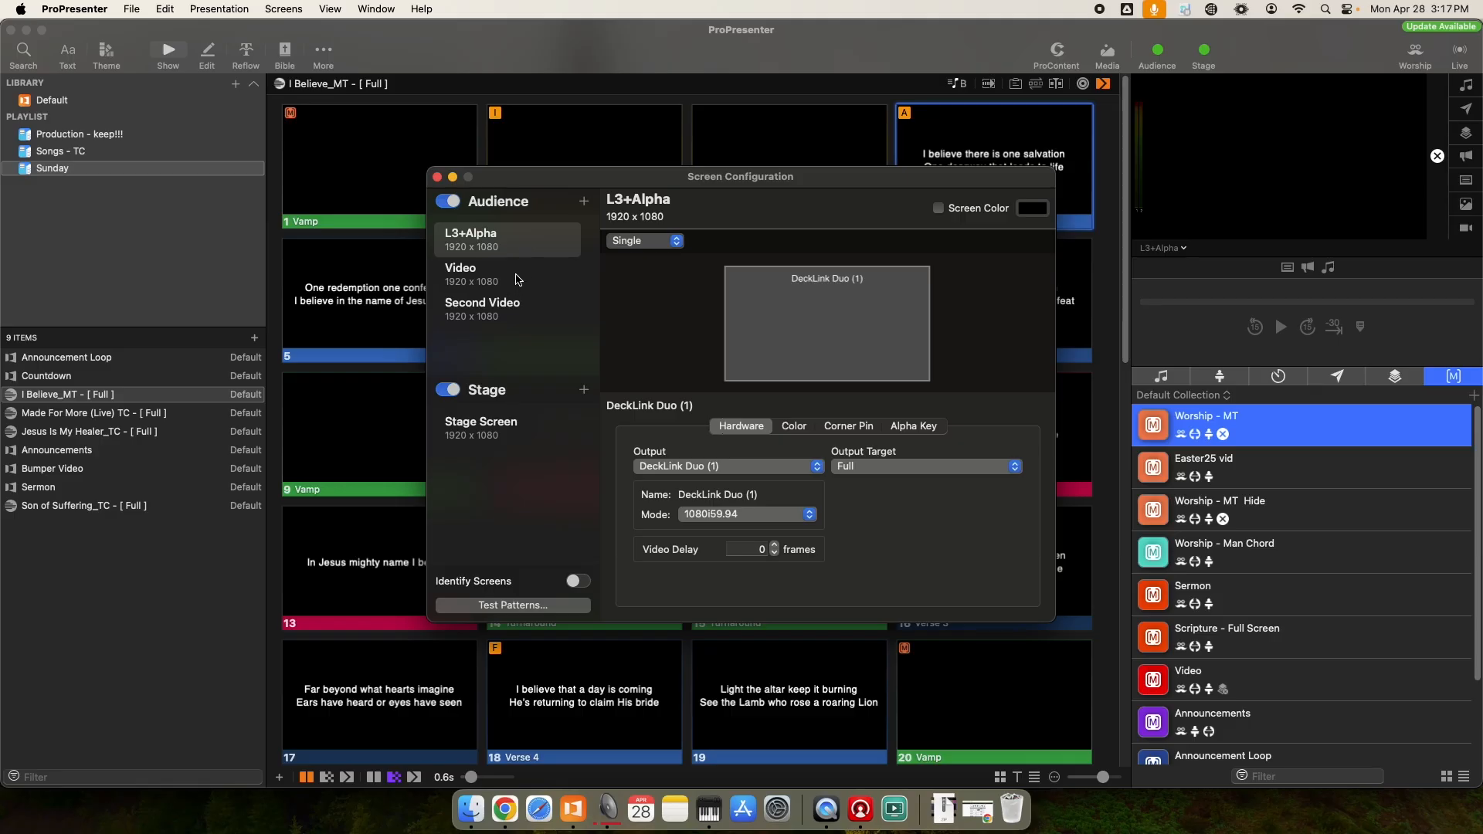
Inspect the Video screen's DeckLink Duo (2) output, then return to the L3+Alpha screen.
click(471, 273)
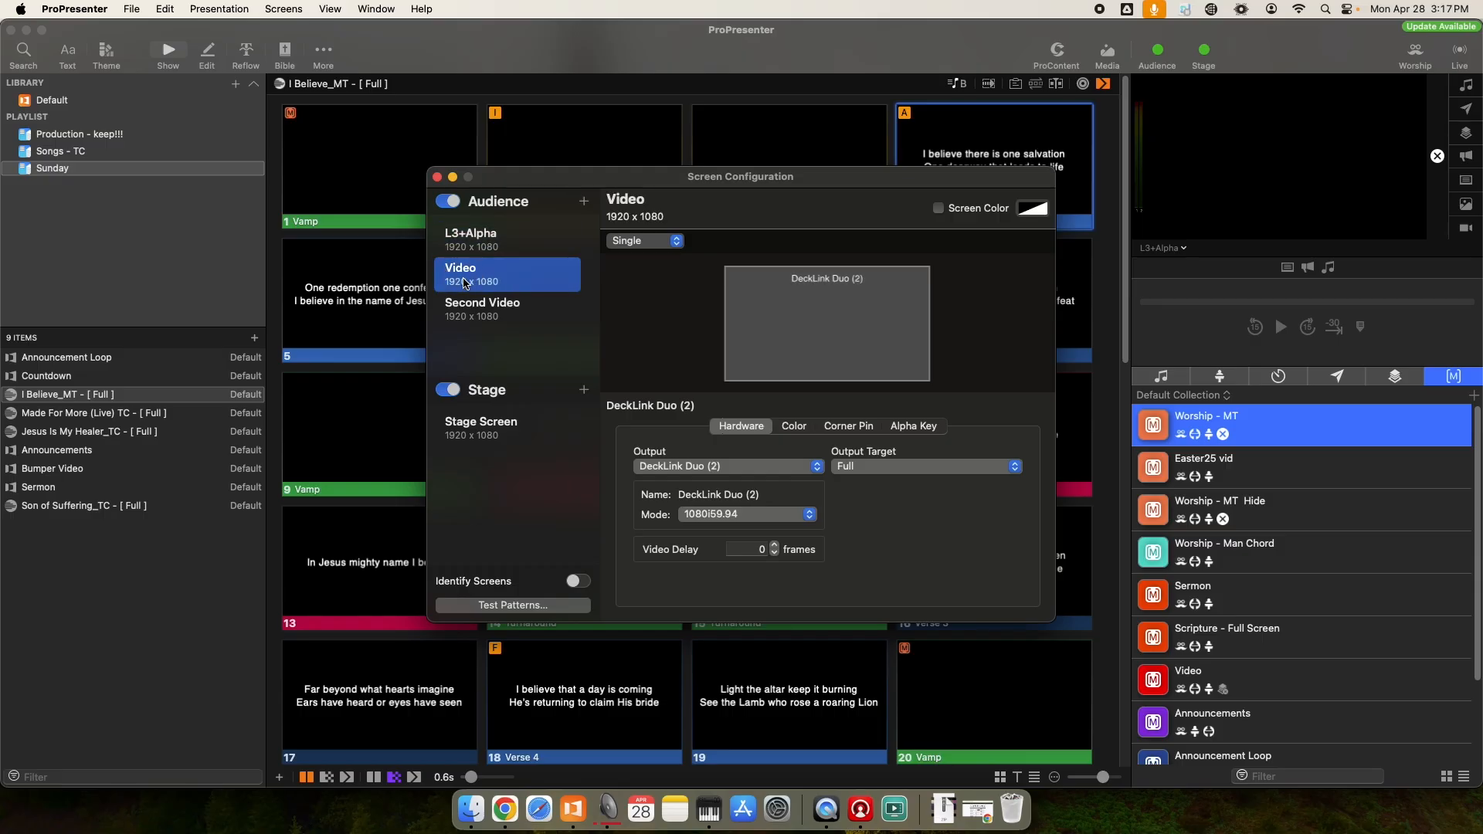
click(470, 239)
text( Chrom)
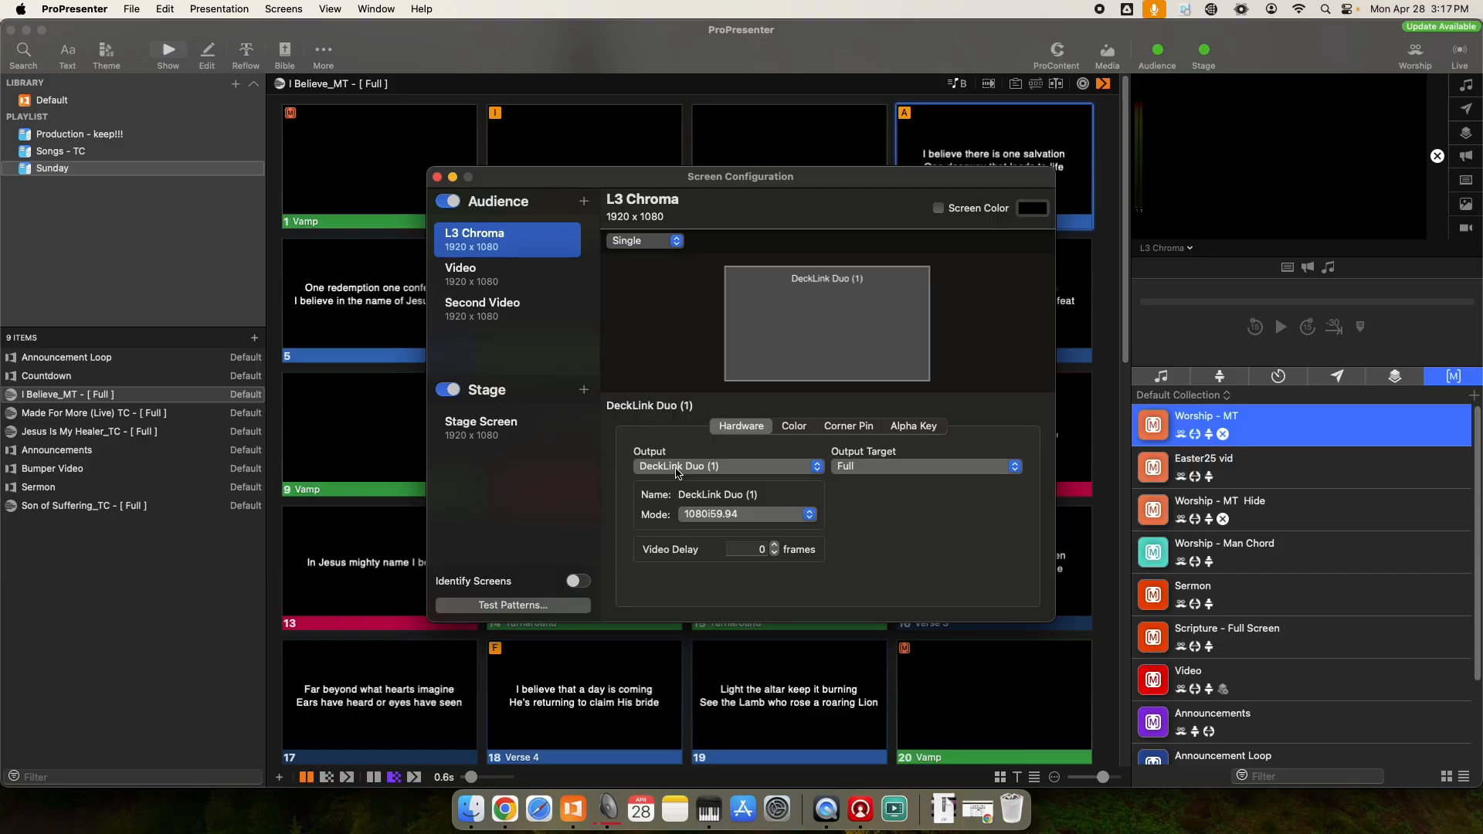
mouse_move(691, 475)
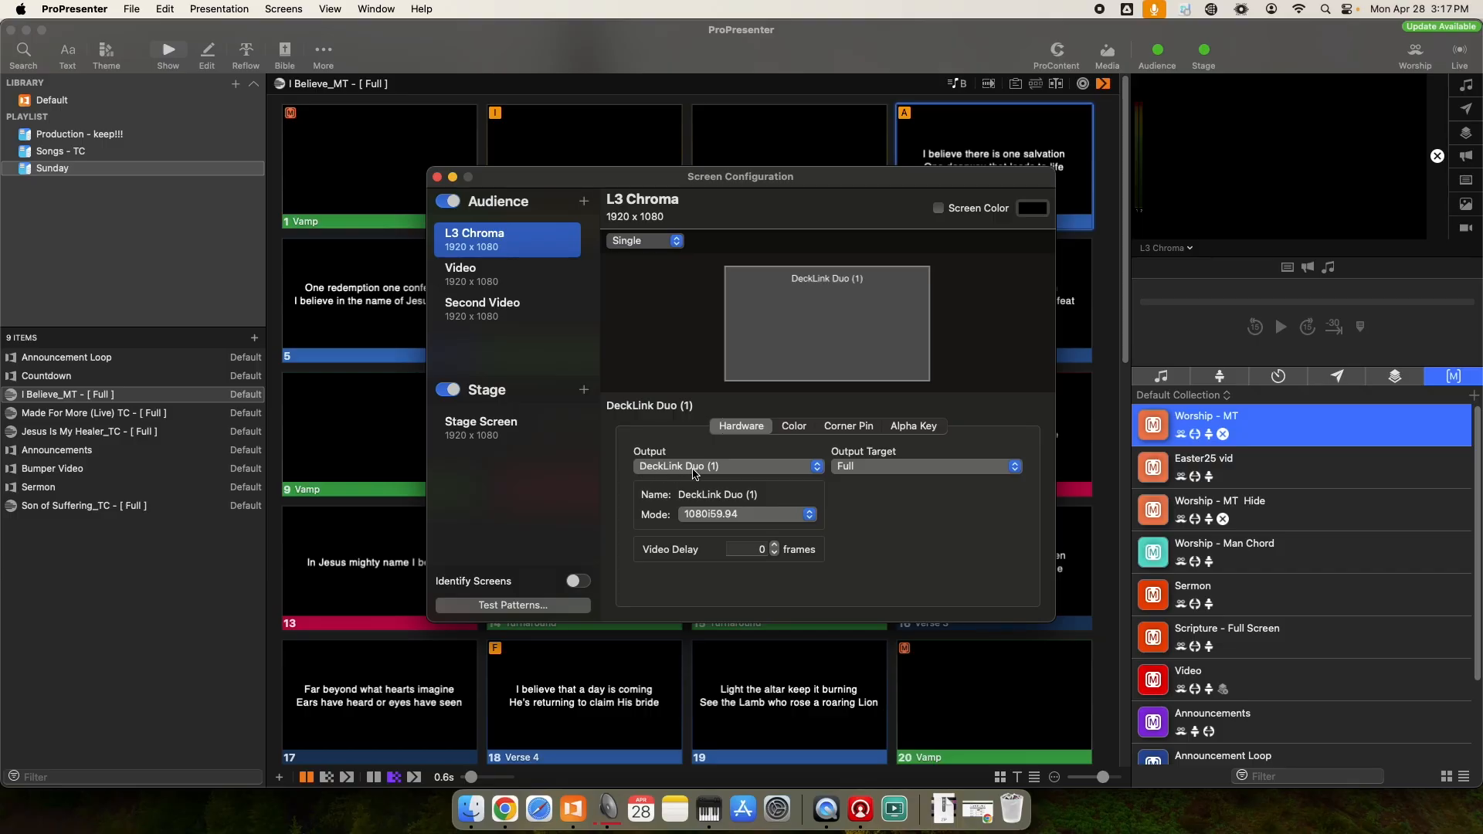
Confirm DeckLink Duo (1) for L3 Chroma, leave screen setup, and send Verse 1 live.
click(726, 467)
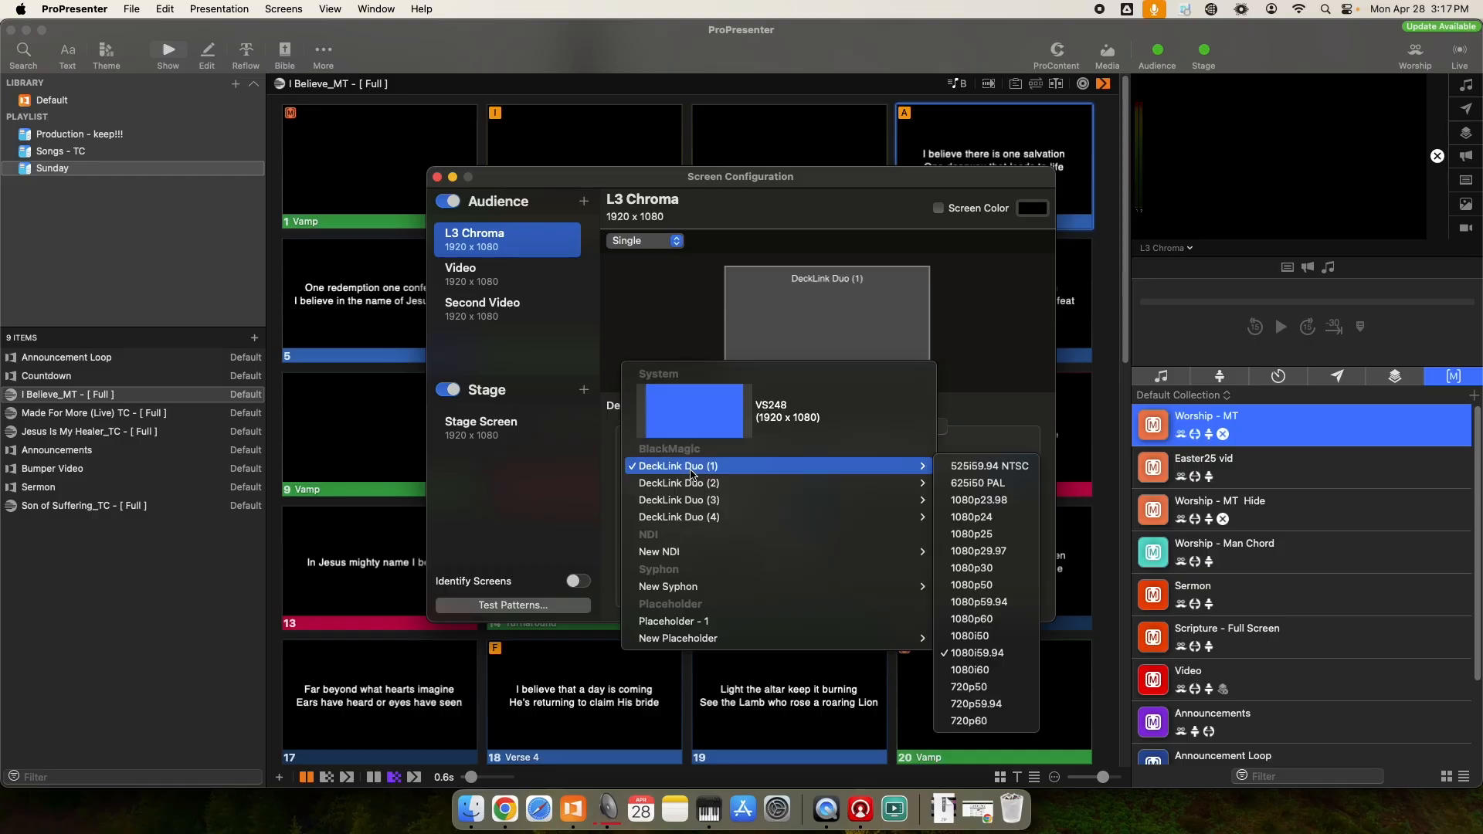
mouse_move(722, 473)
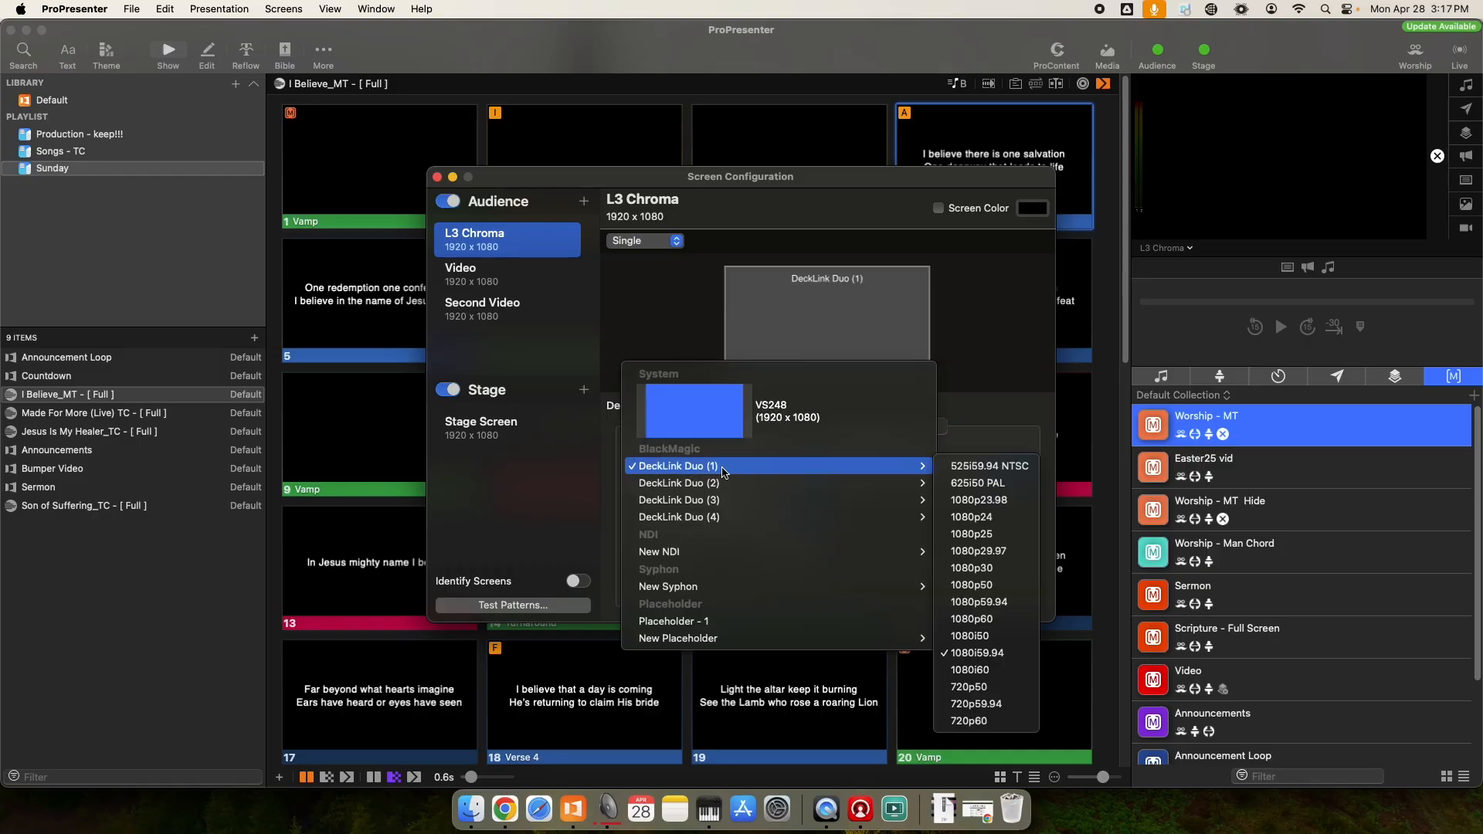
mouse_move(679, 549)
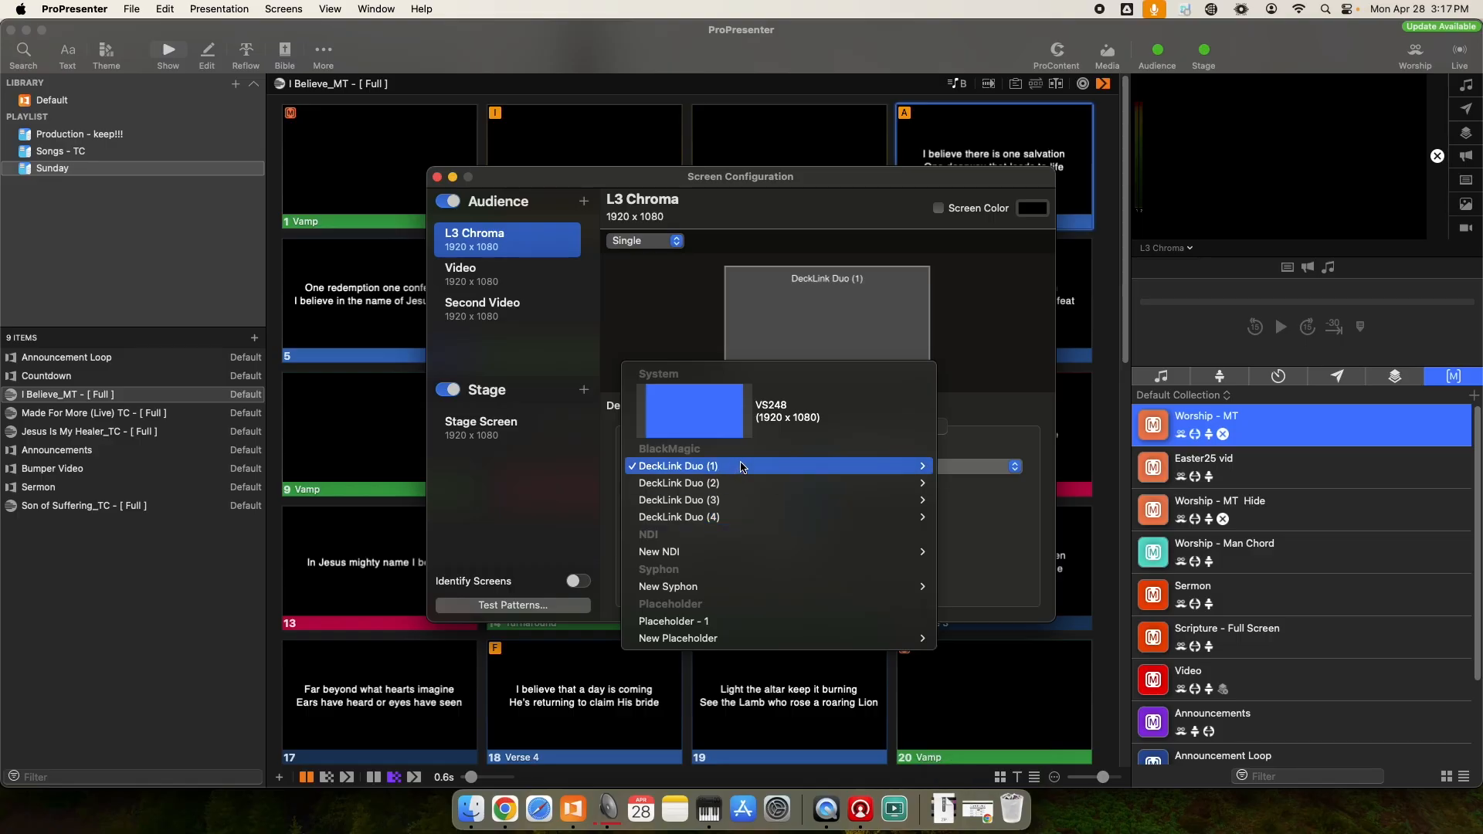
click(678, 465)
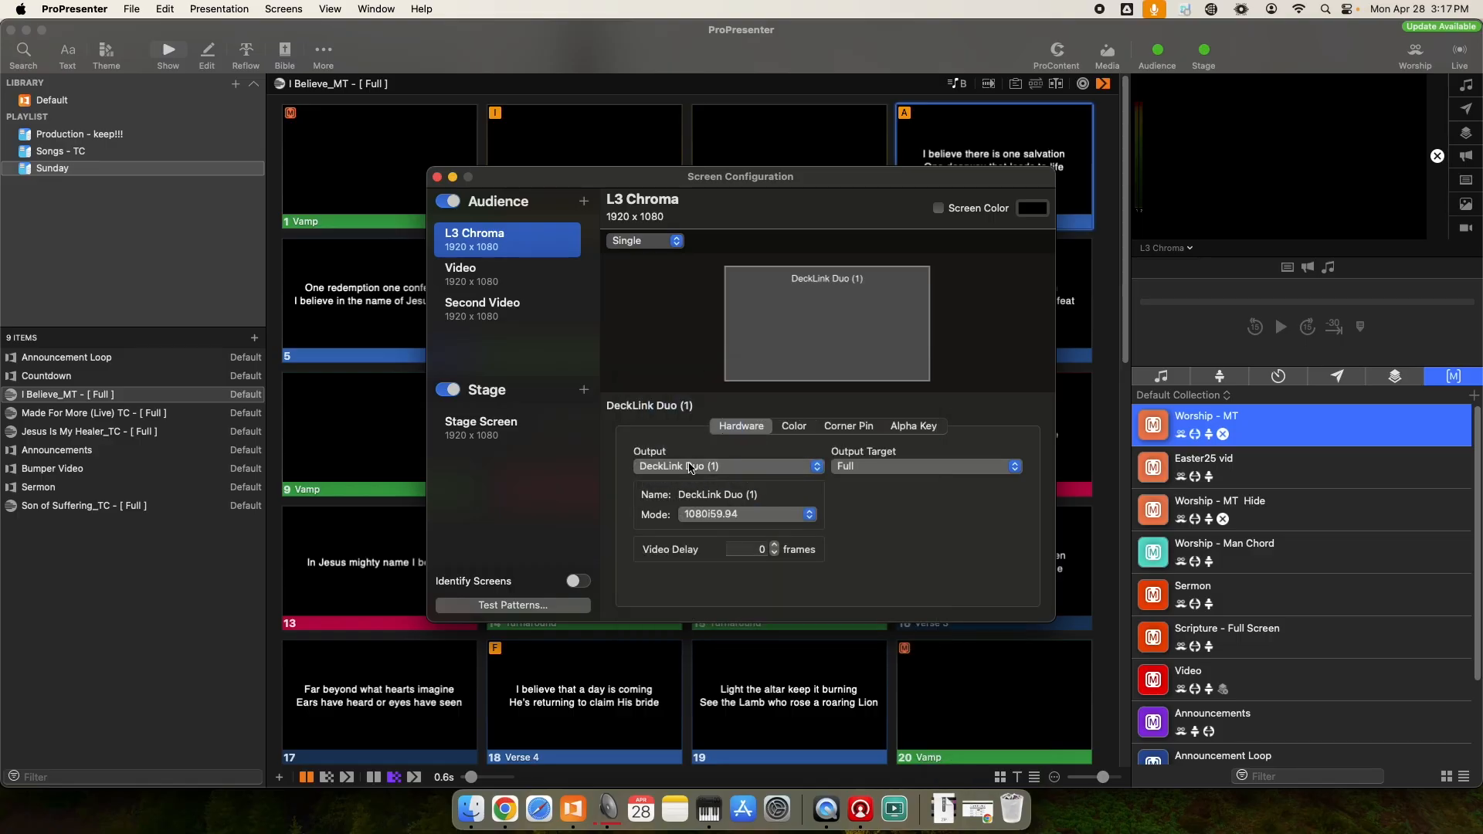
mouse_move(553, 265)
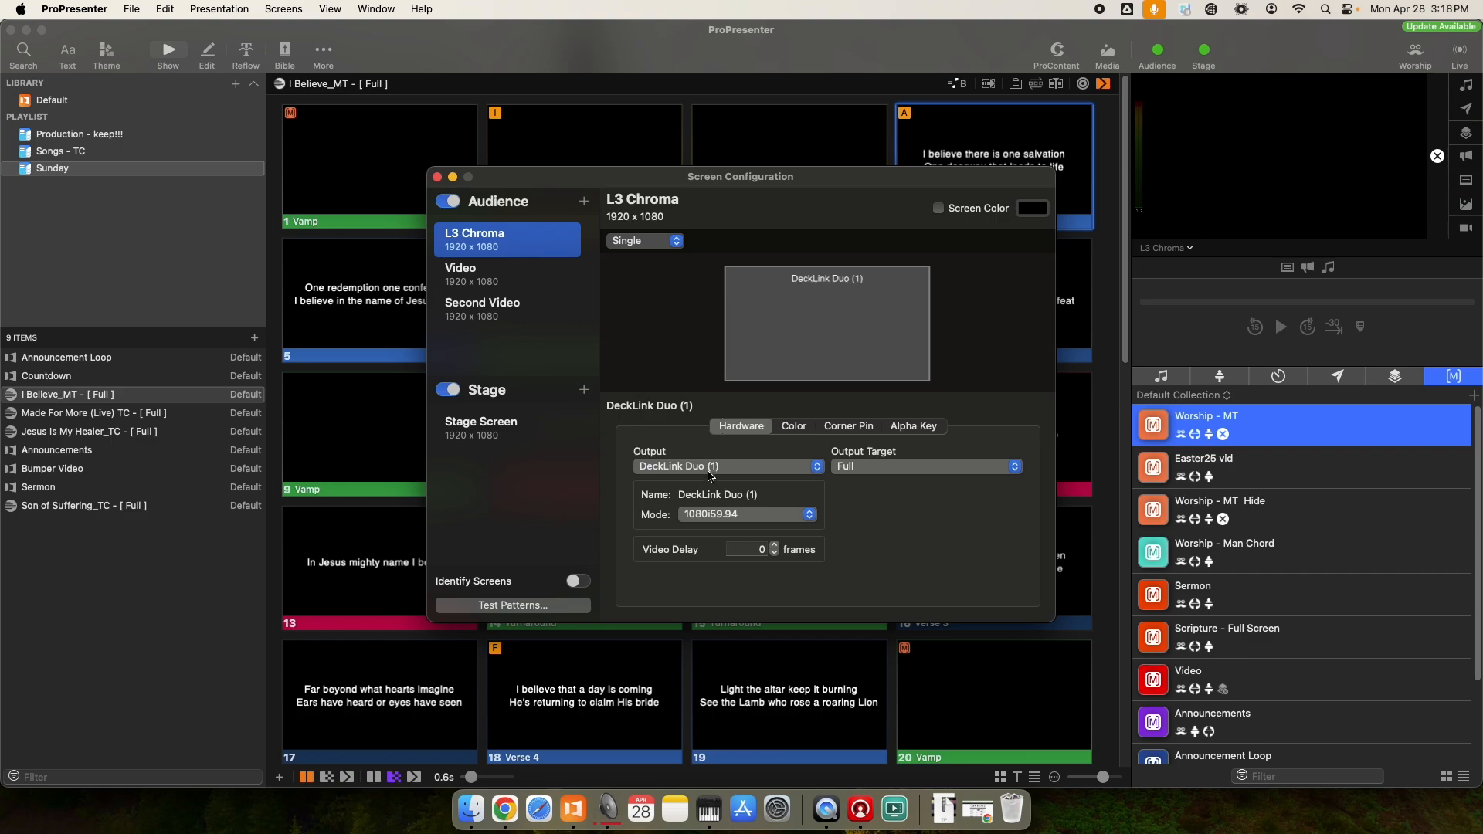
click(435, 177)
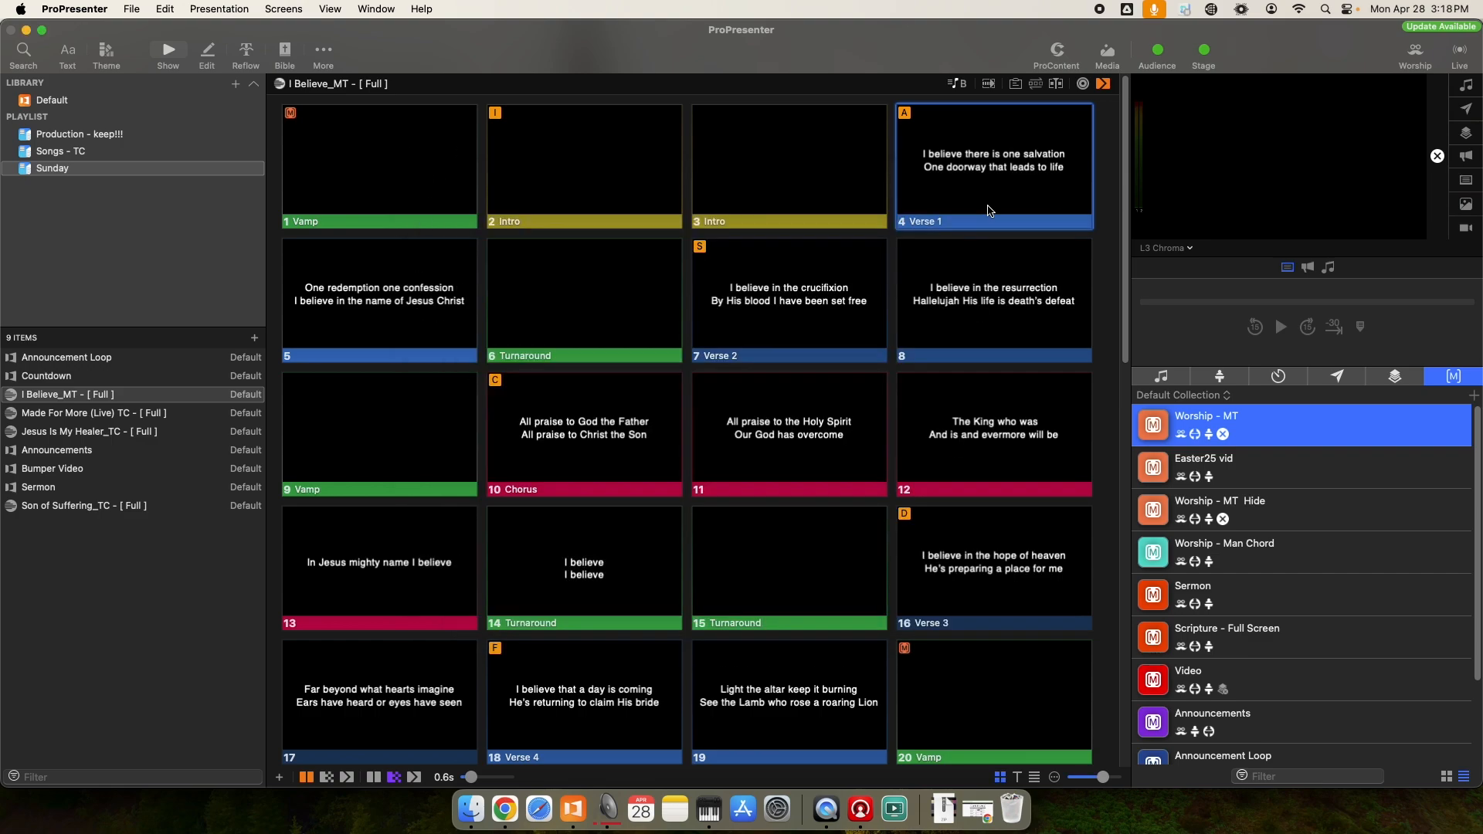
click(993, 161)
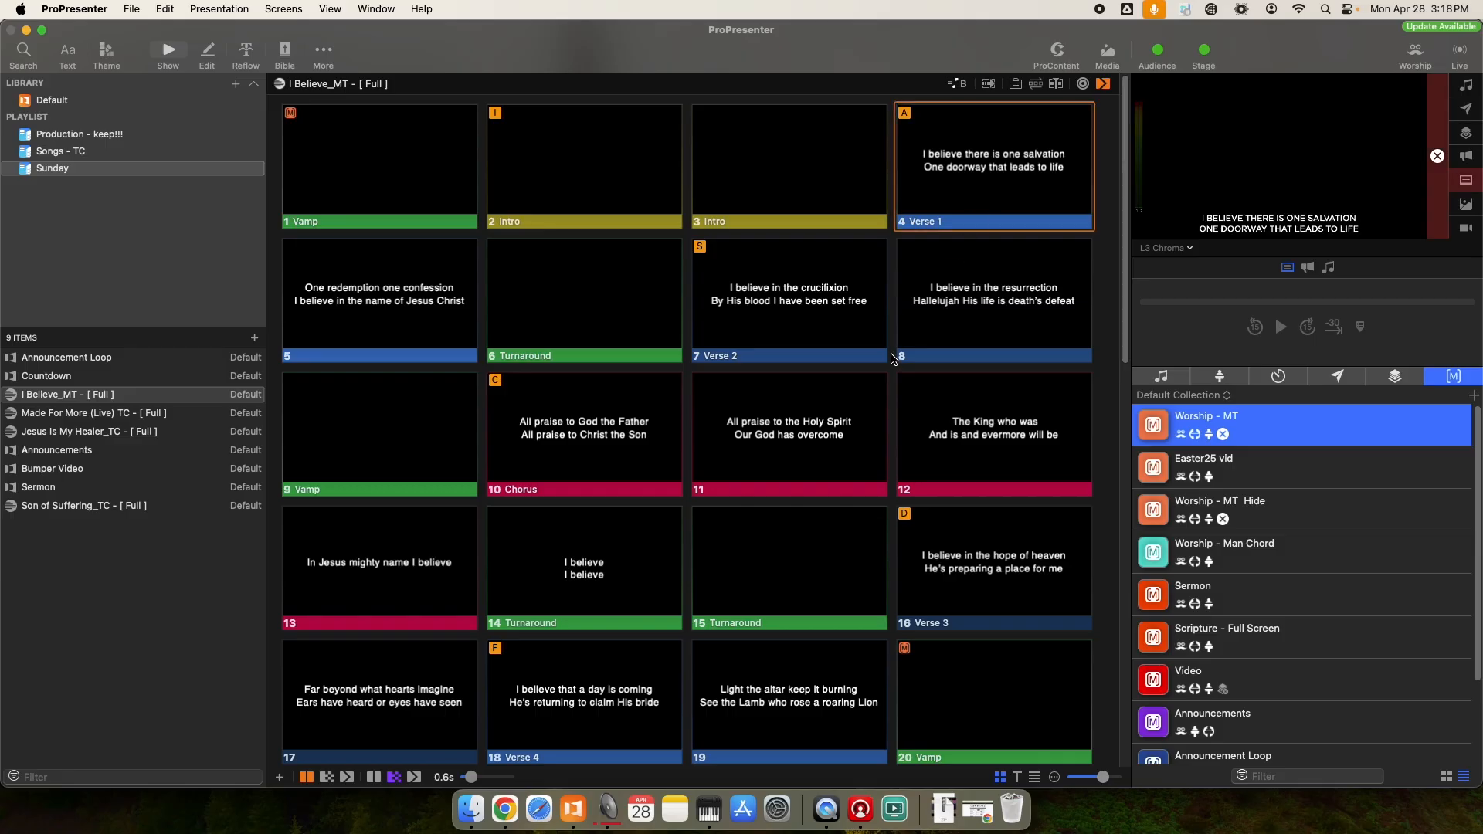